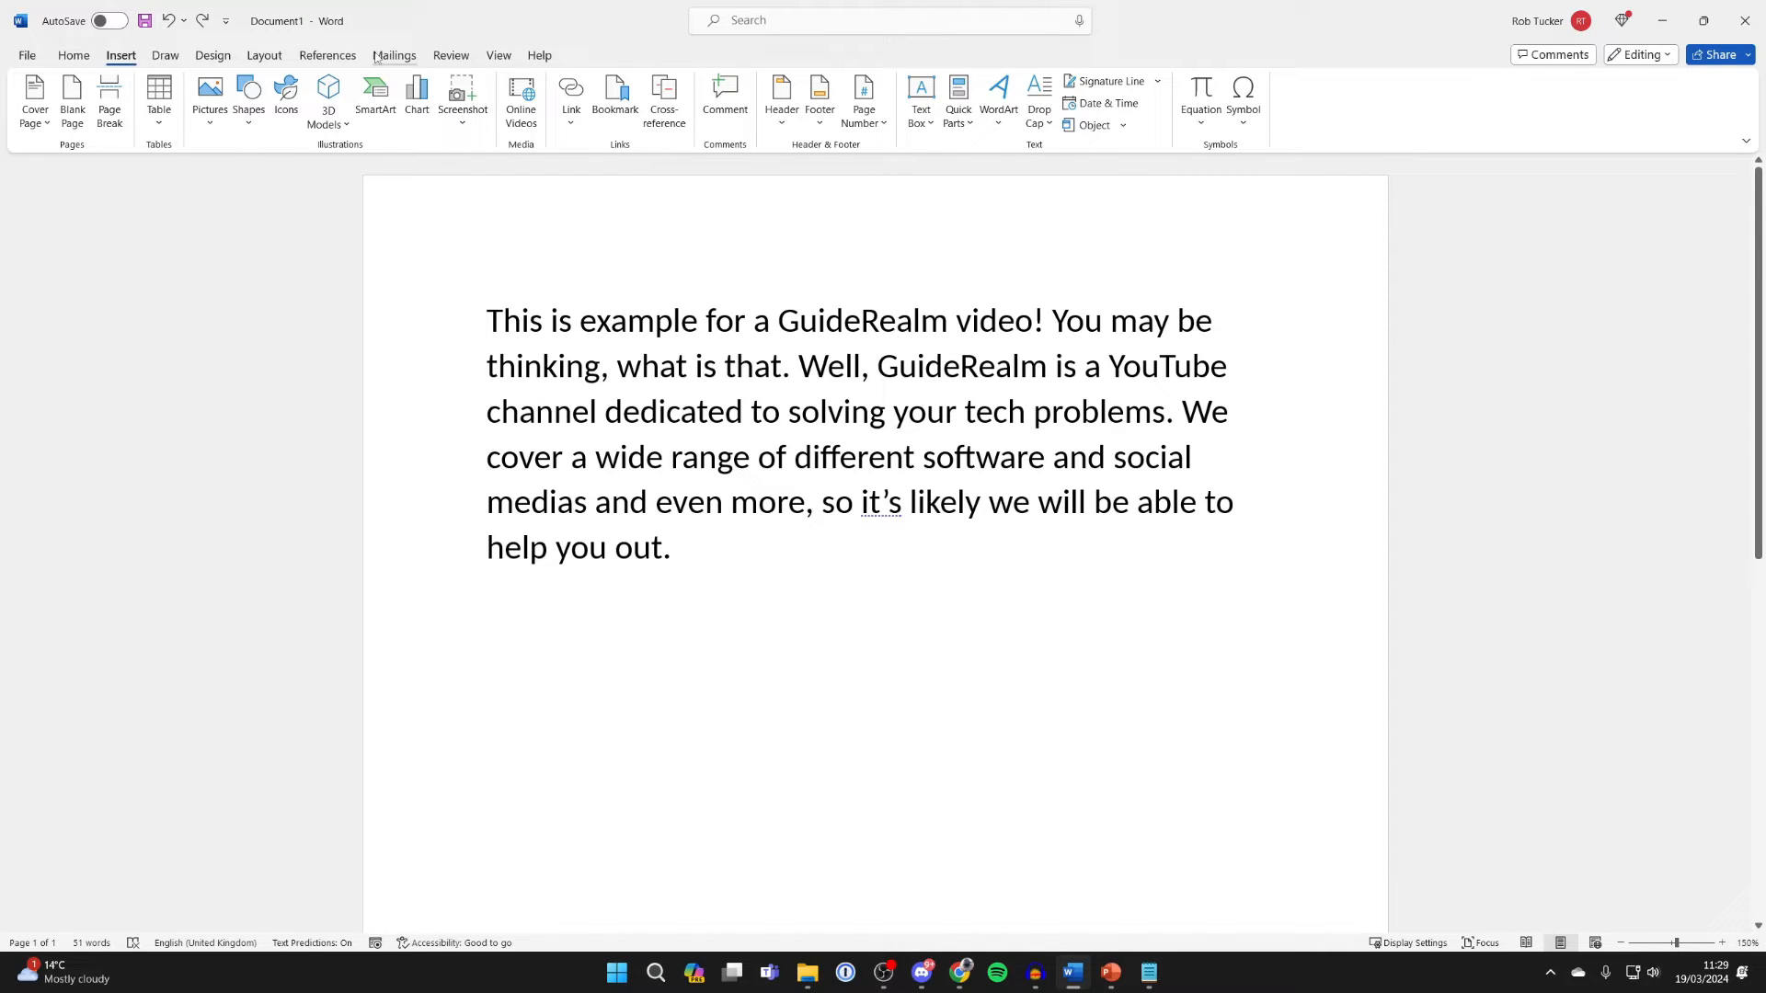
Step: Draw a Rectangle shape from Insert > Shapes covering the entire paragraph
click(248, 95)
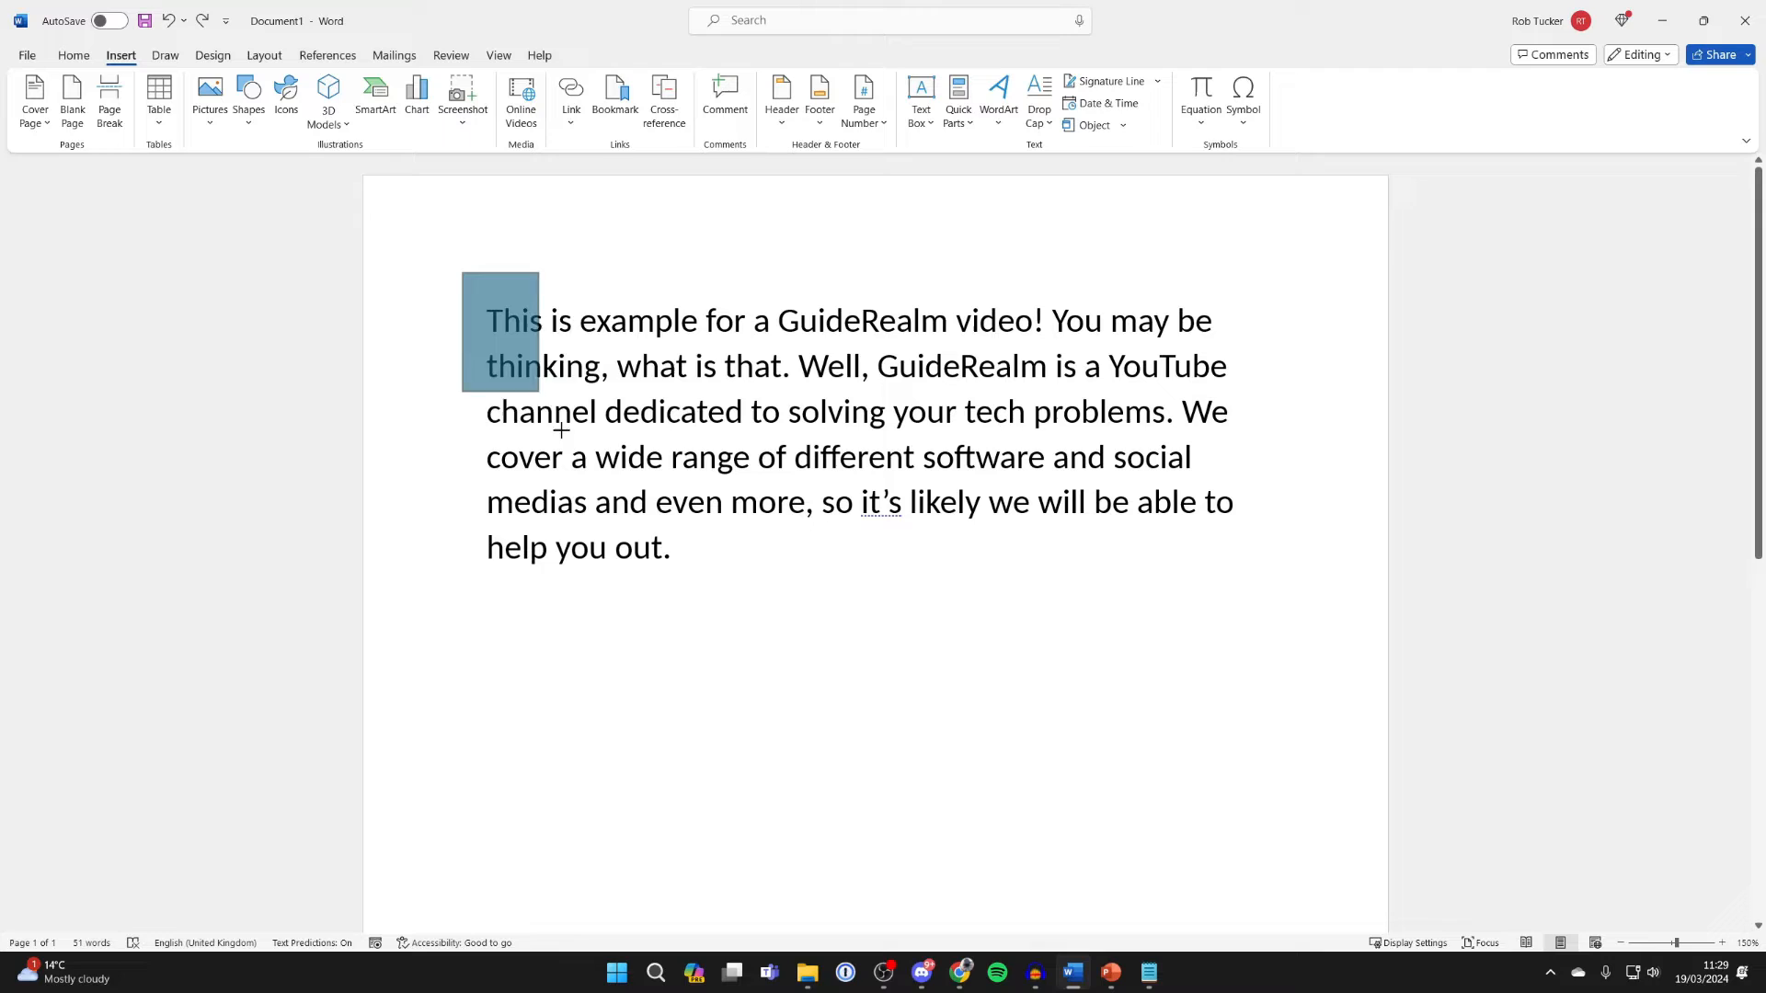
drag(508, 303, 1271, 722)
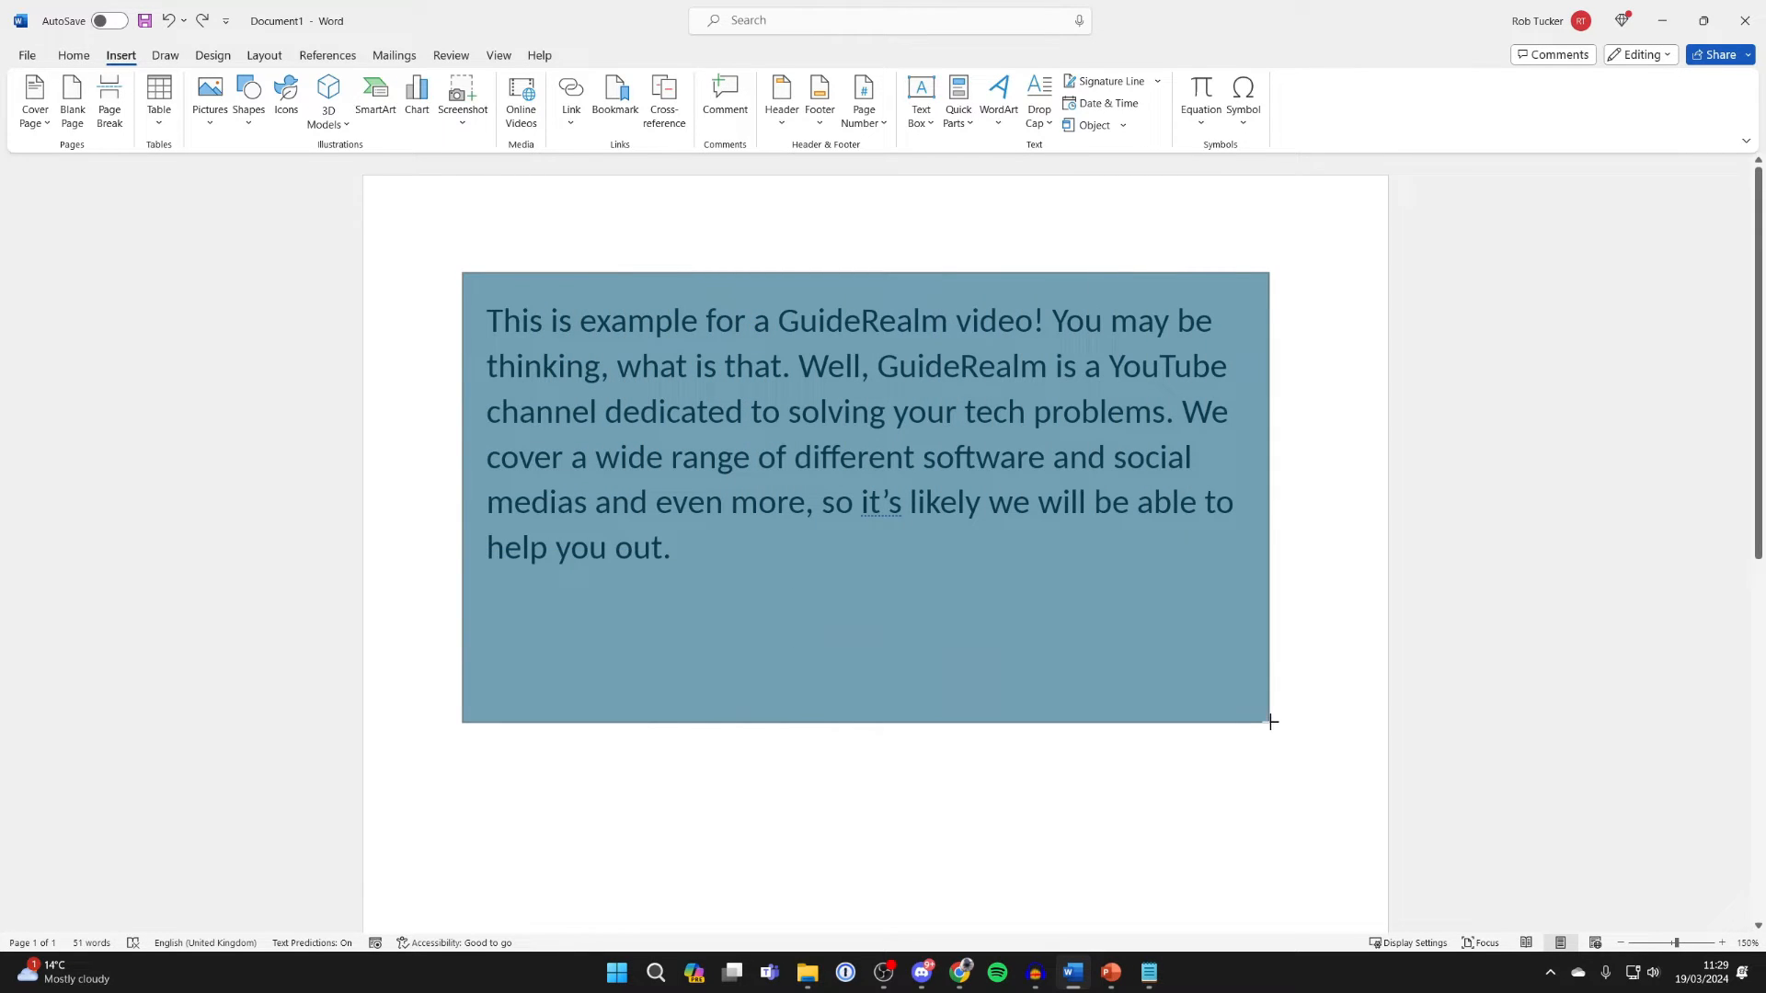
click(715, 515)
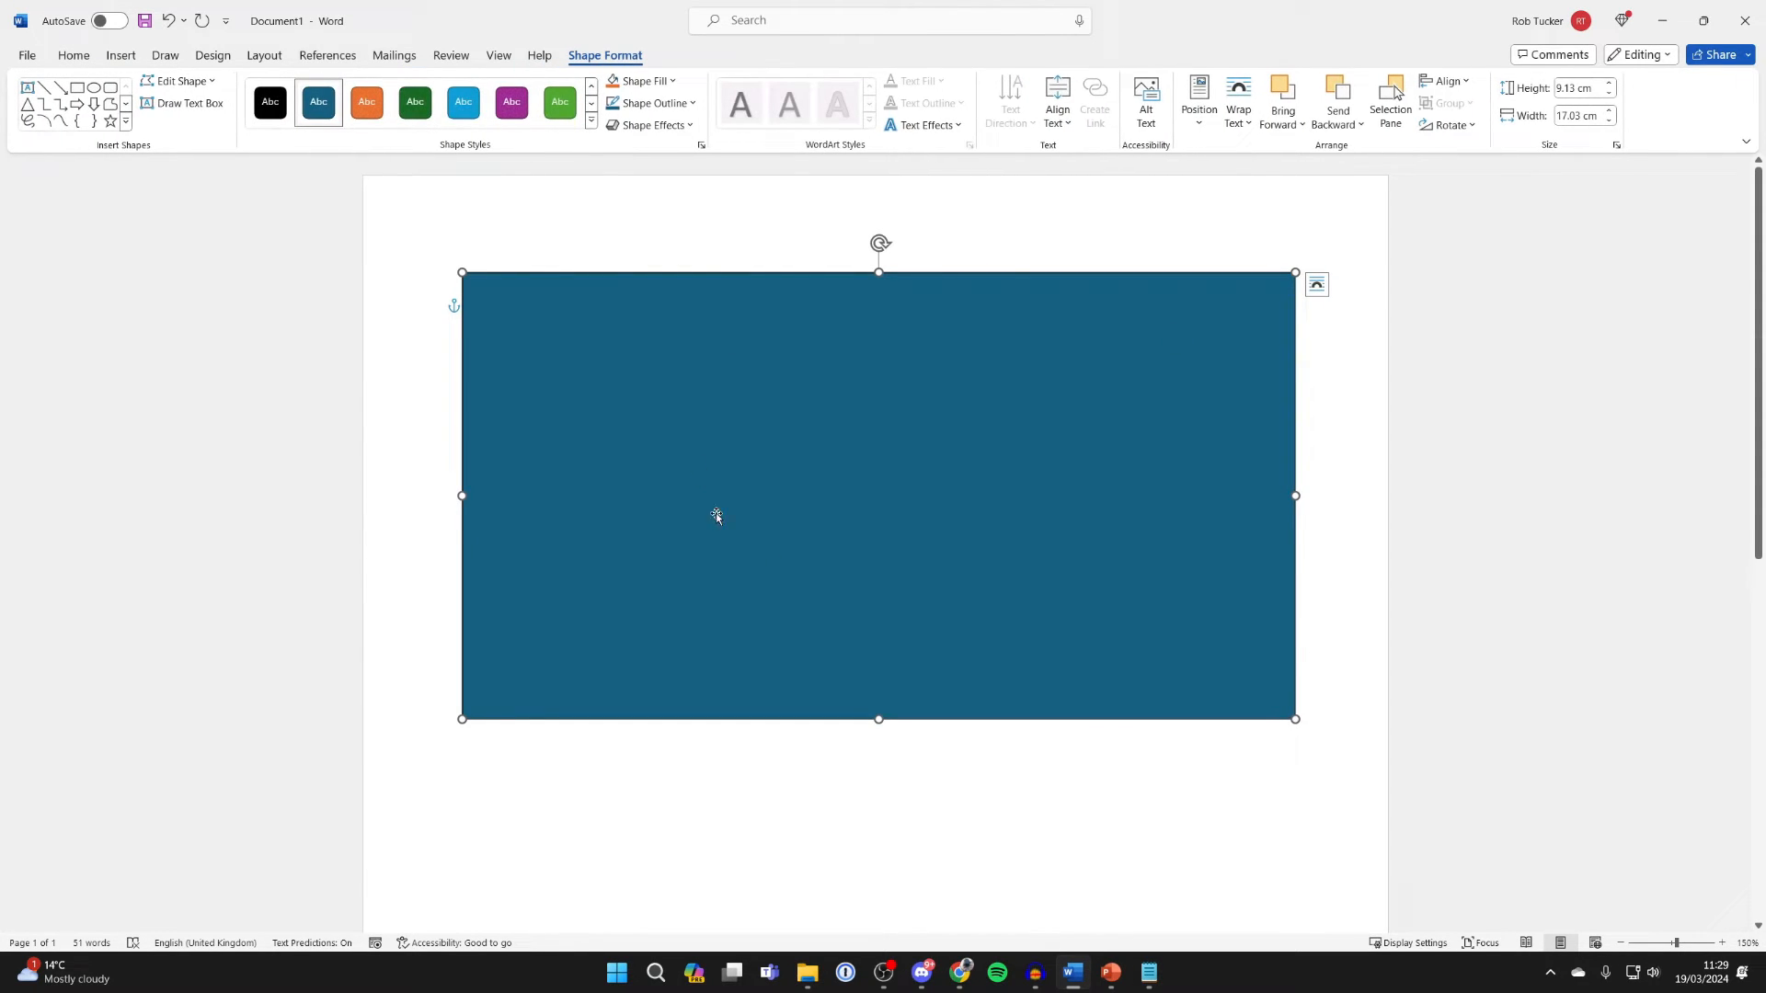
Step: Bring up Format Shape for the rectangle and set its Line to No line
right_click(716, 515)
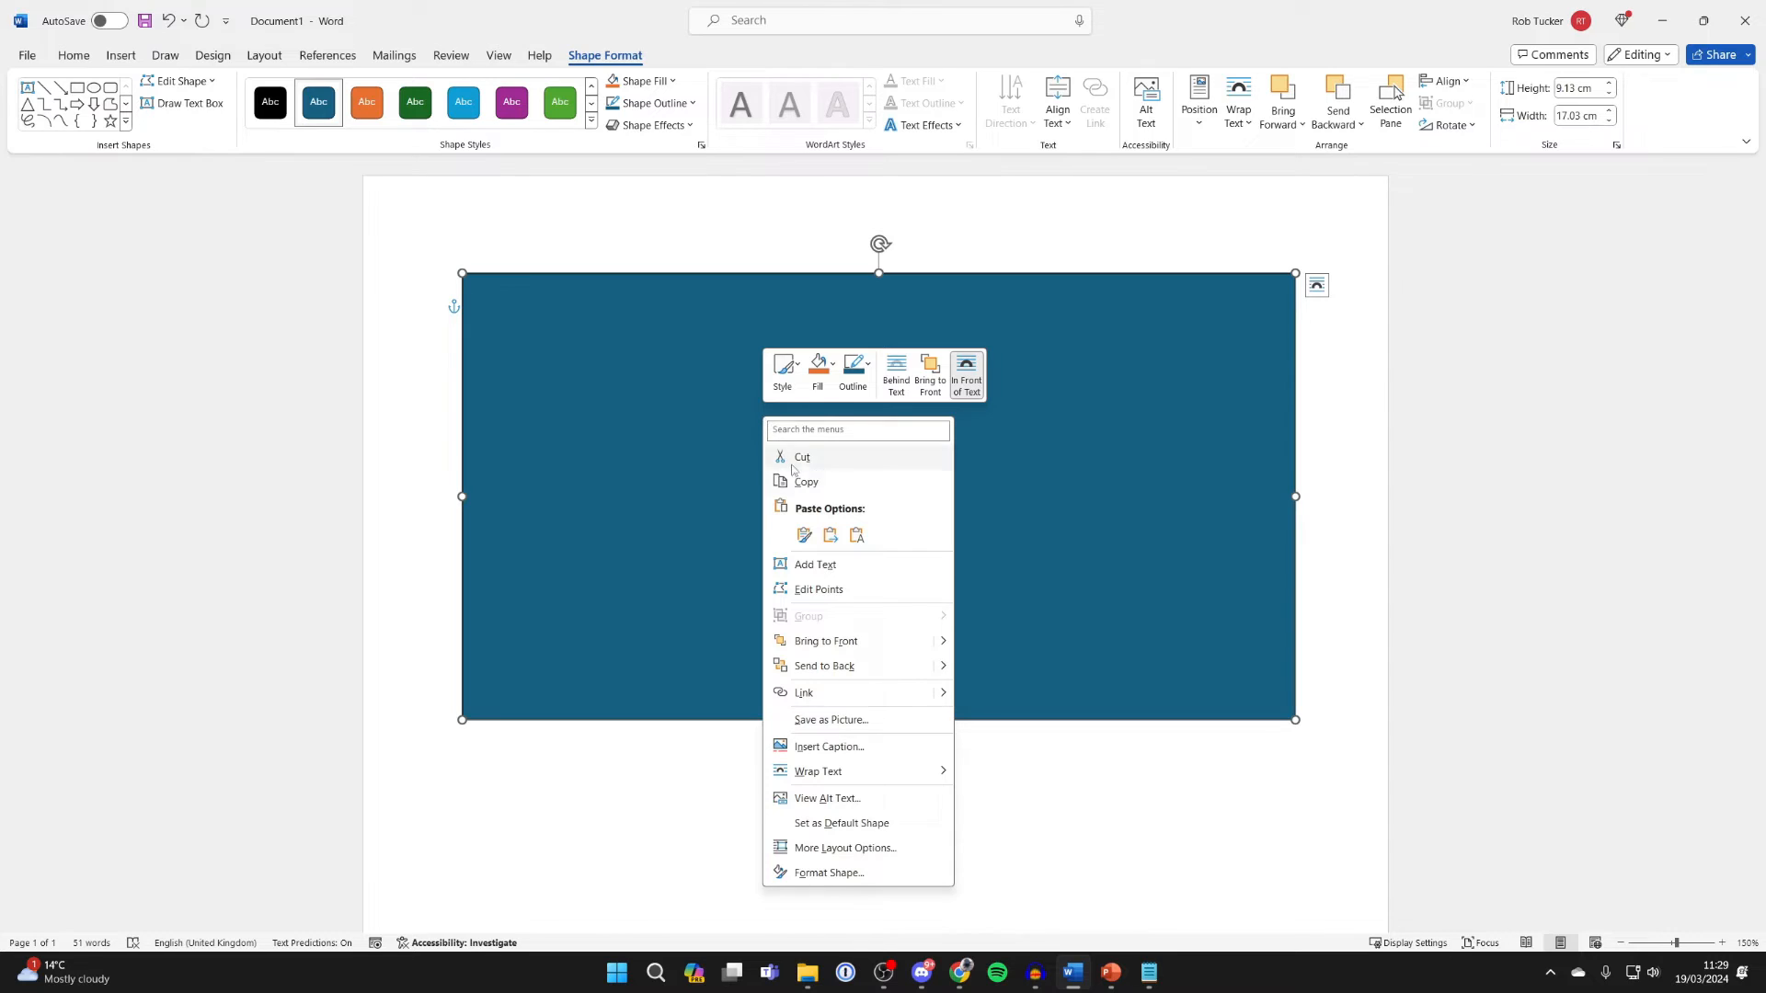
click(828, 872)
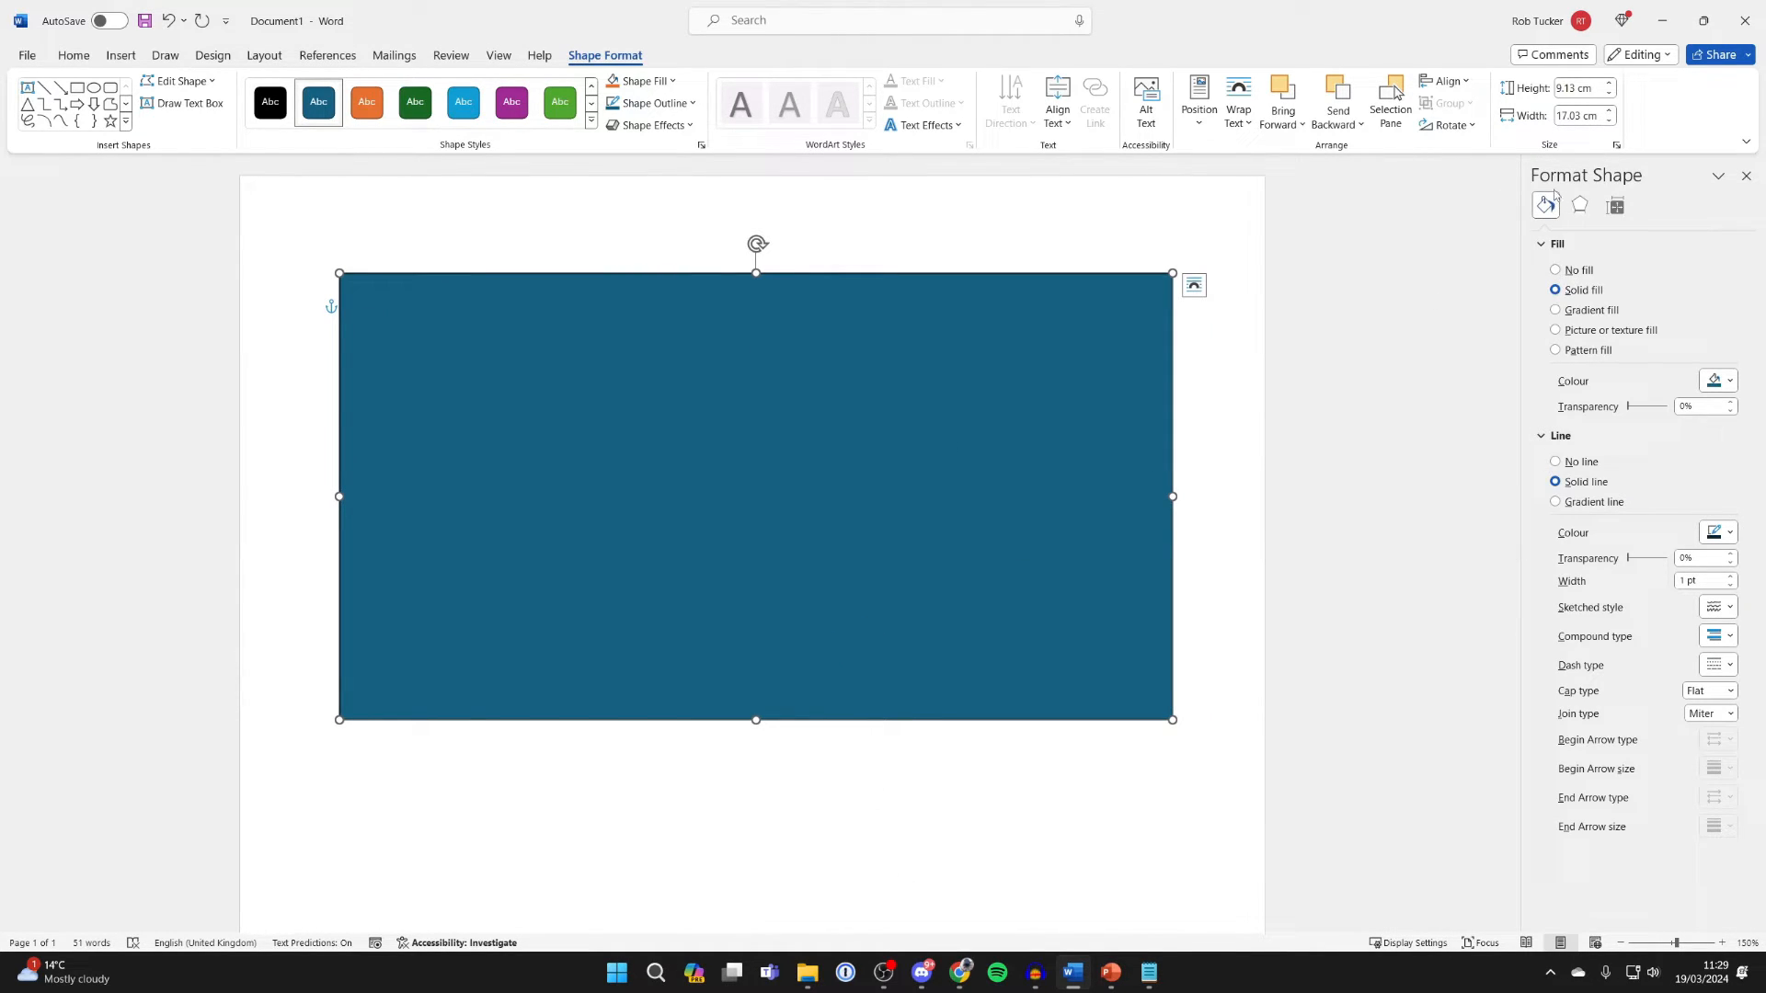
click(1558, 436)
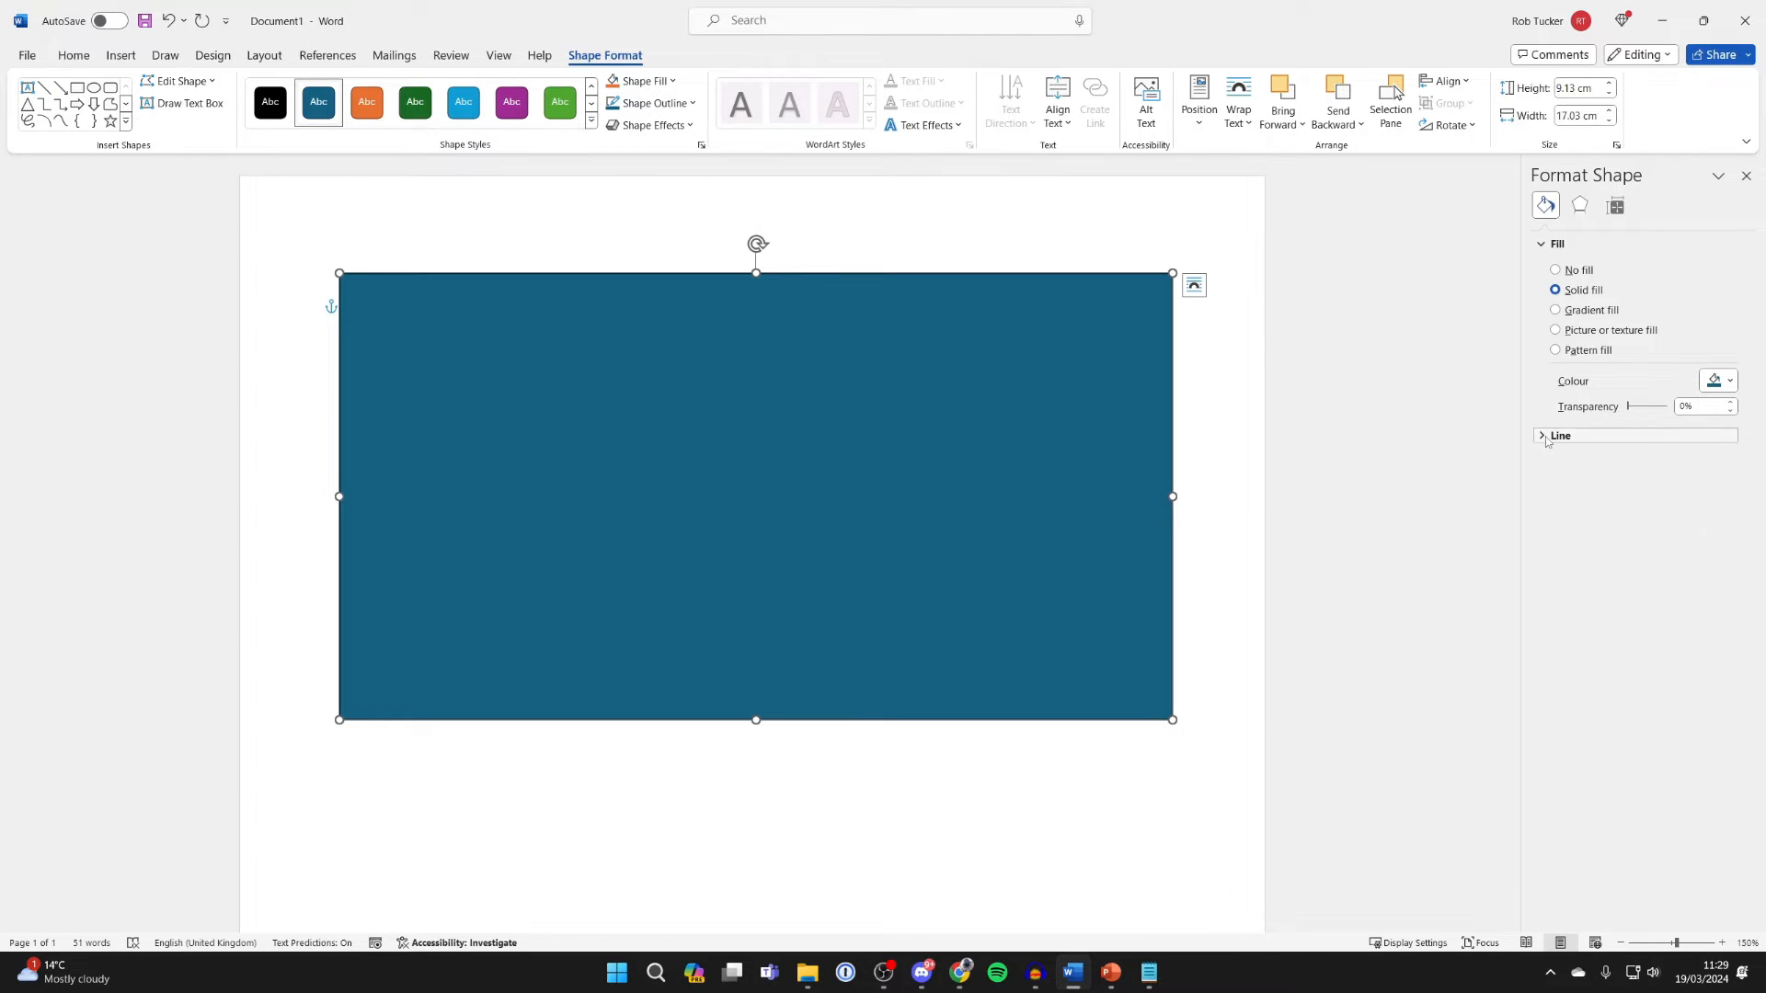
click(1560, 436)
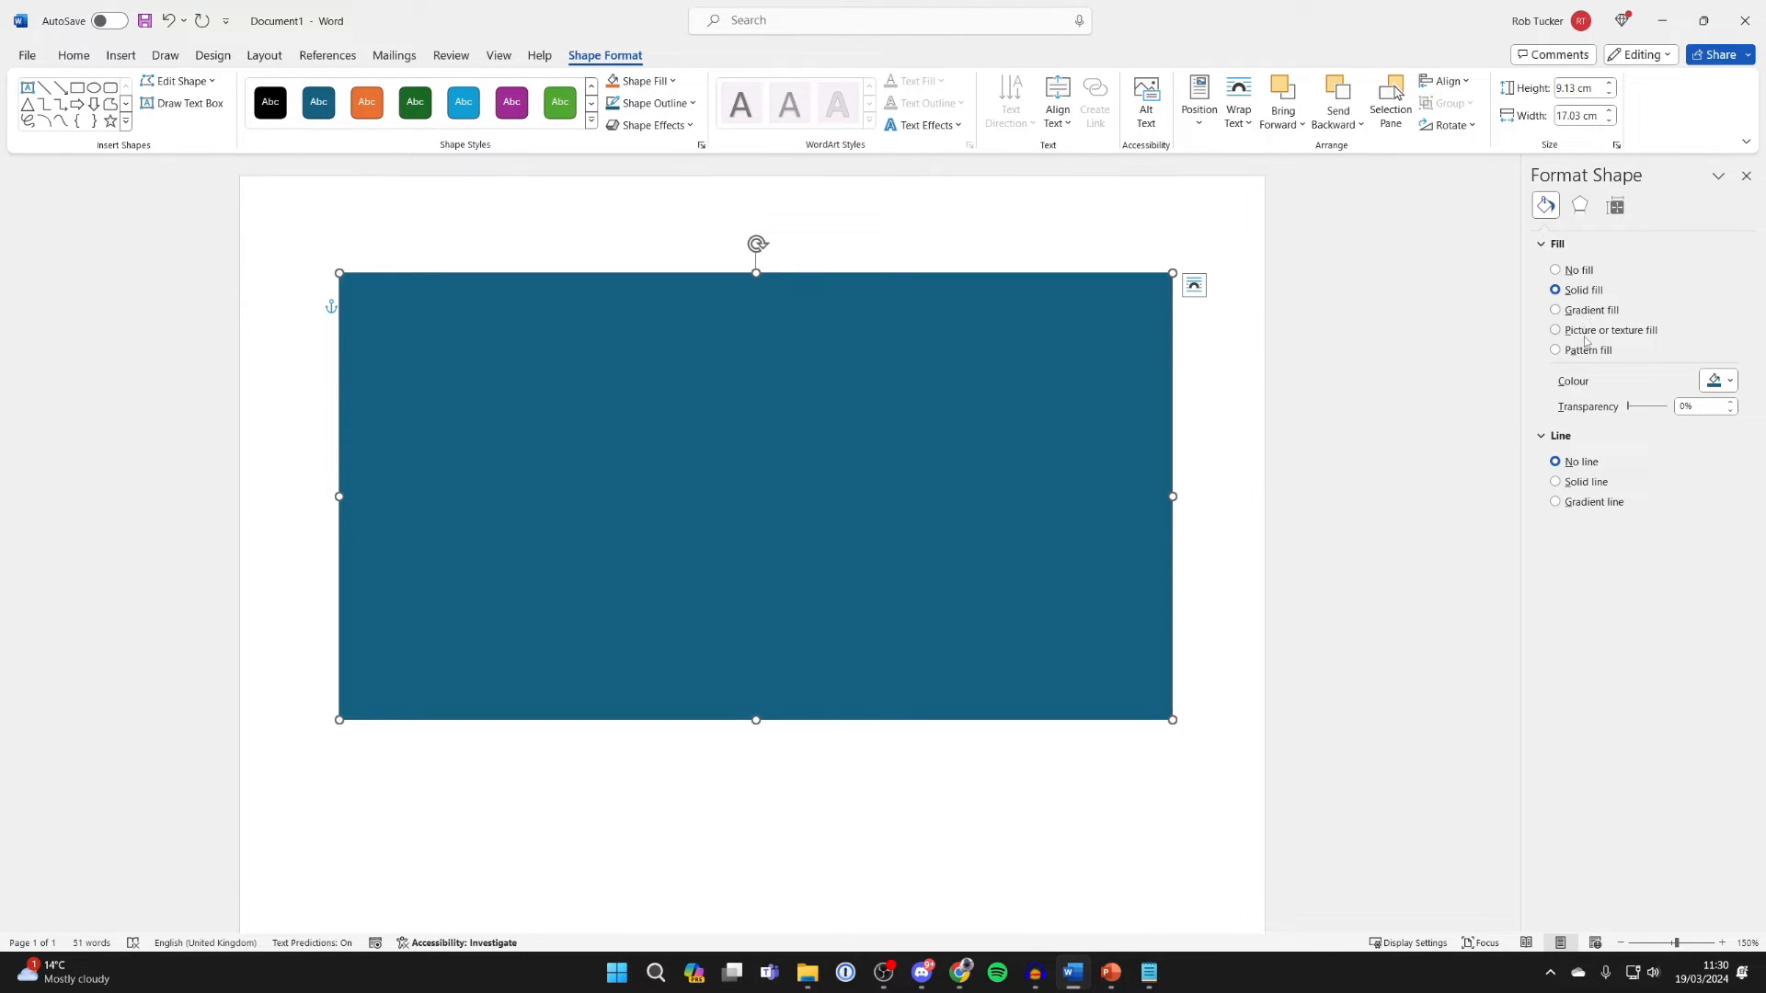
Step: Set Picture or texture fill and insert plain.jpg from a file as the rectangle's fill
click(1556, 329)
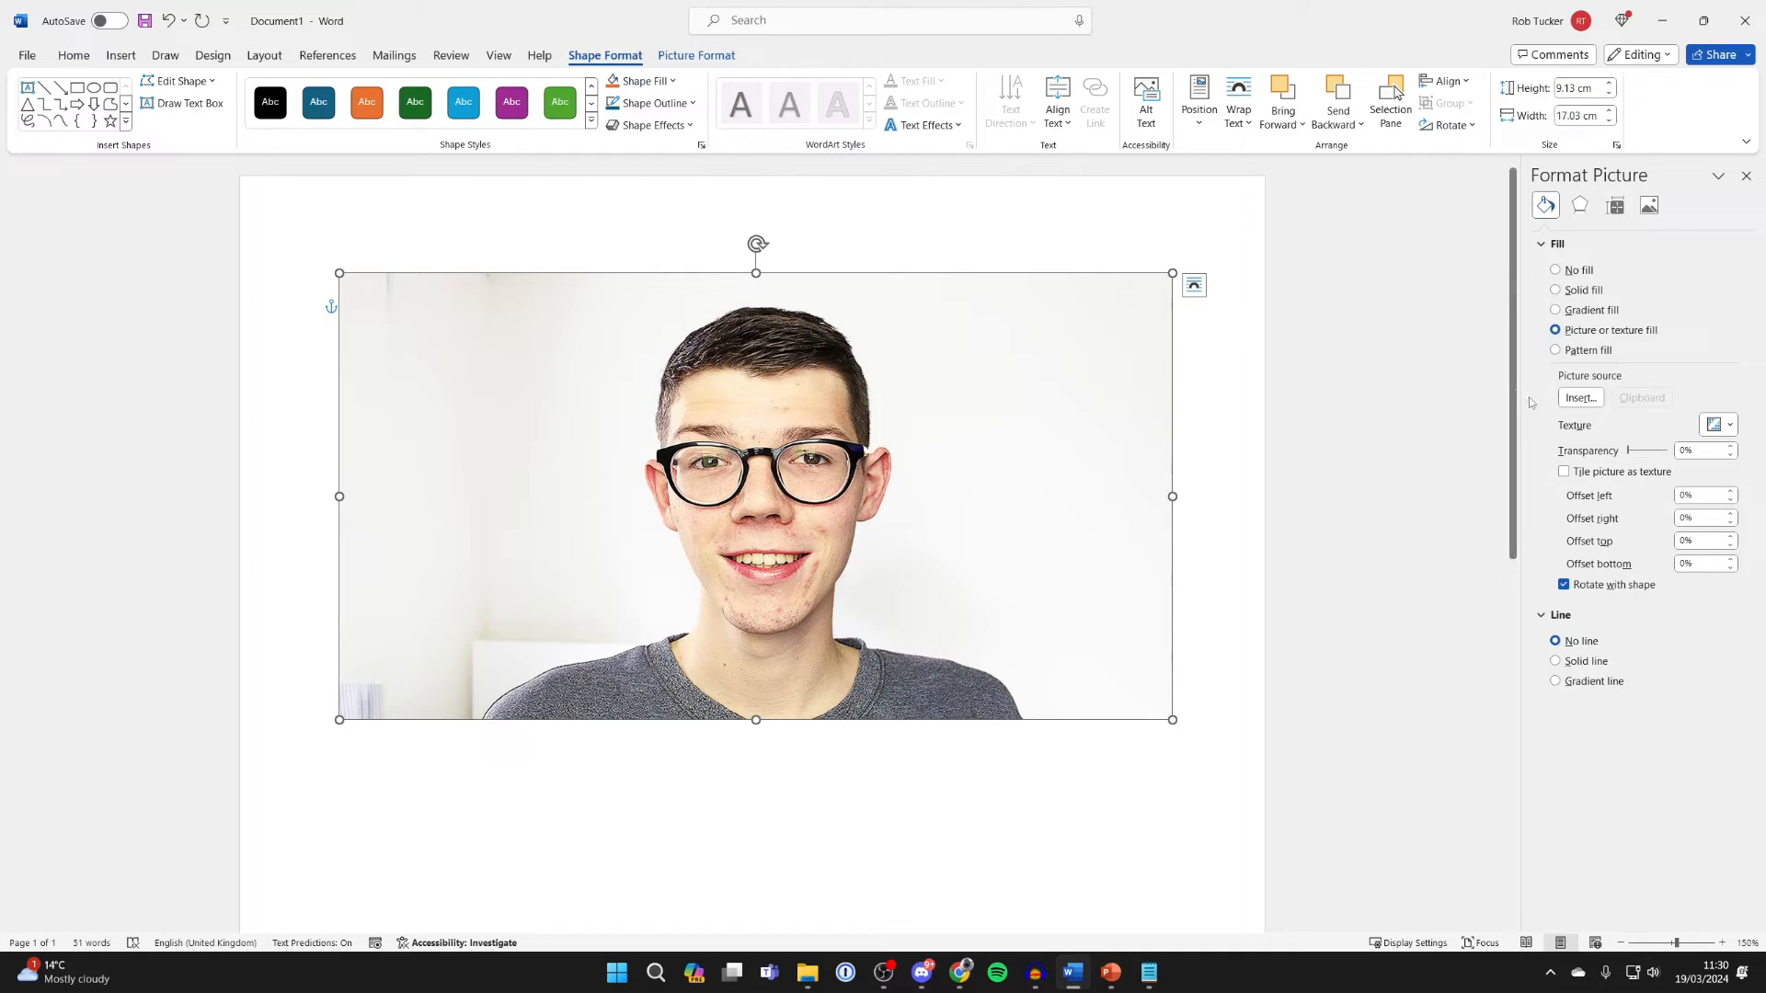
click(1578, 398)
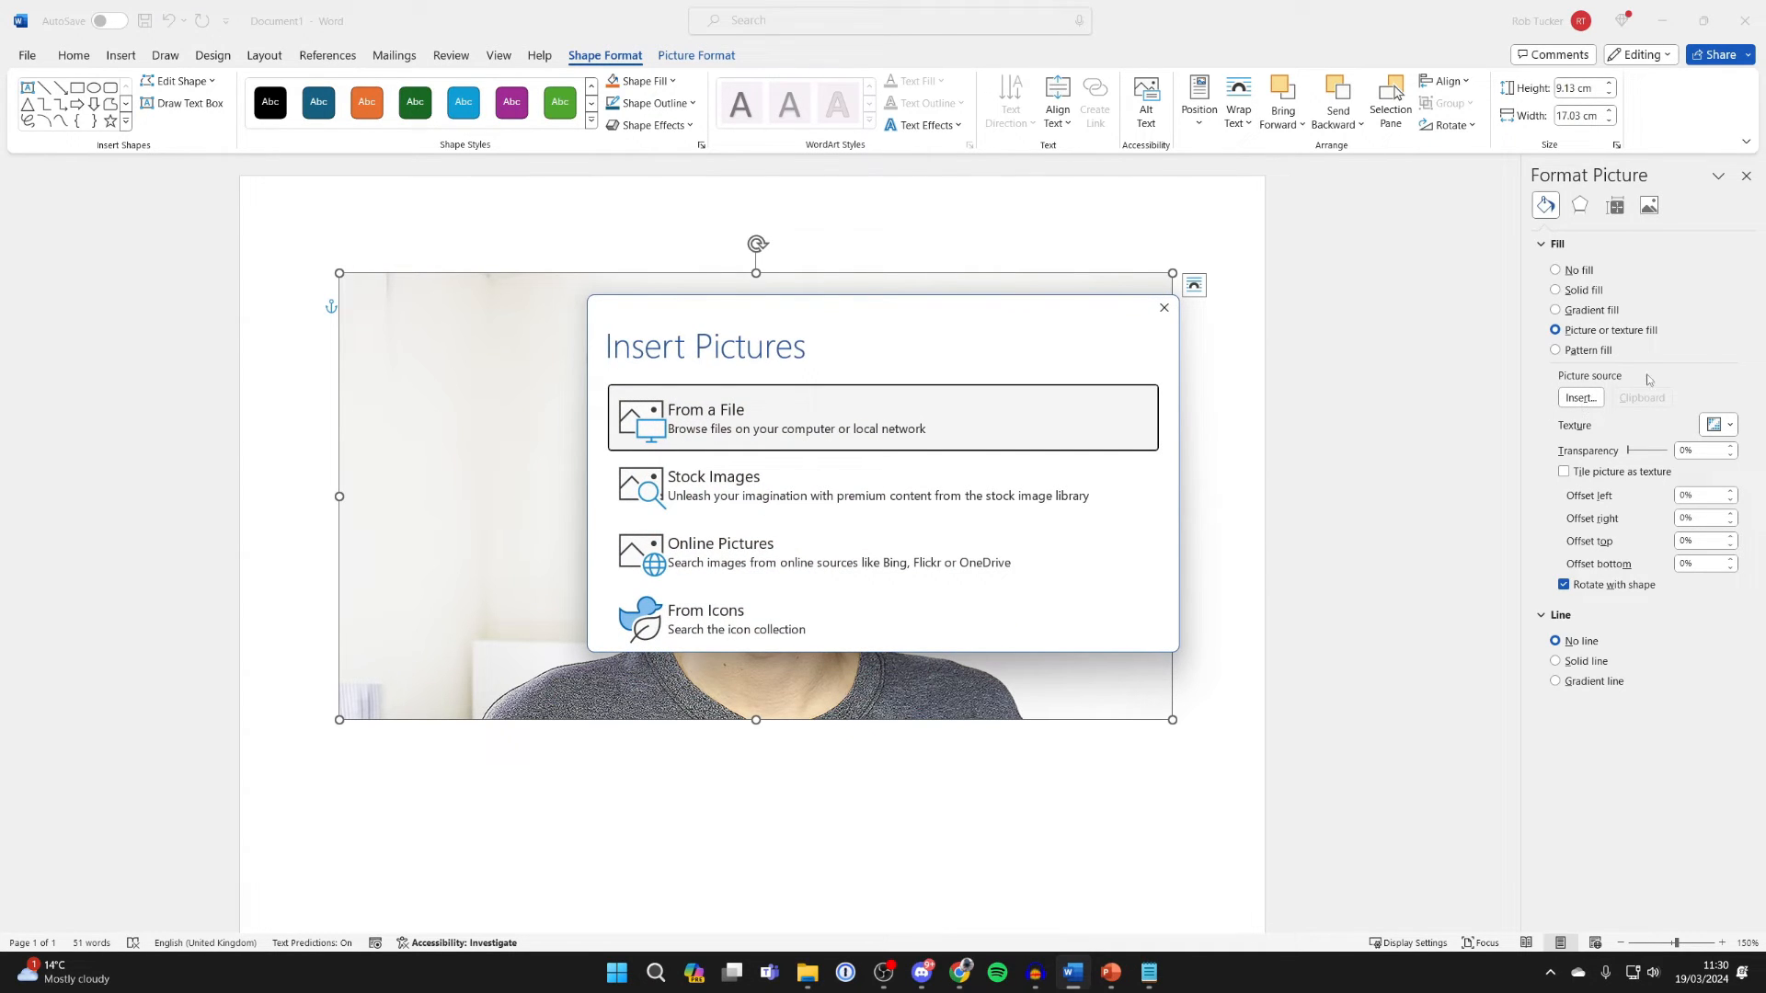
click(704, 418)
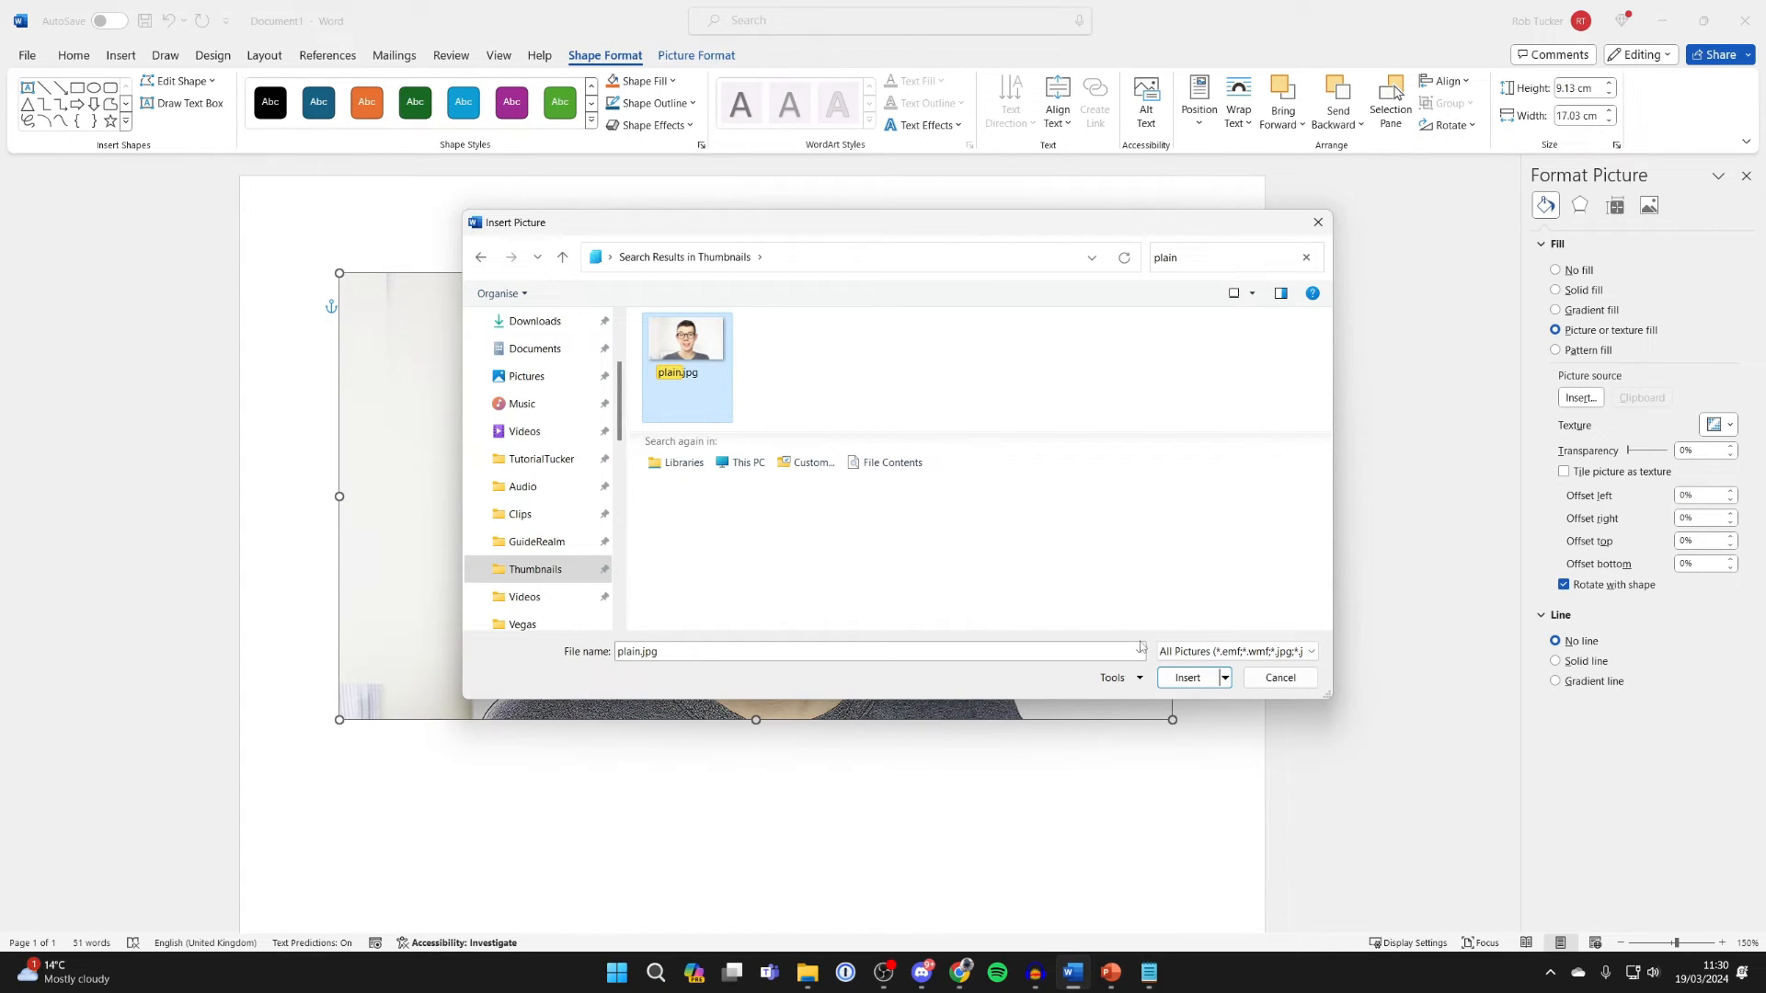
click(1187, 677)
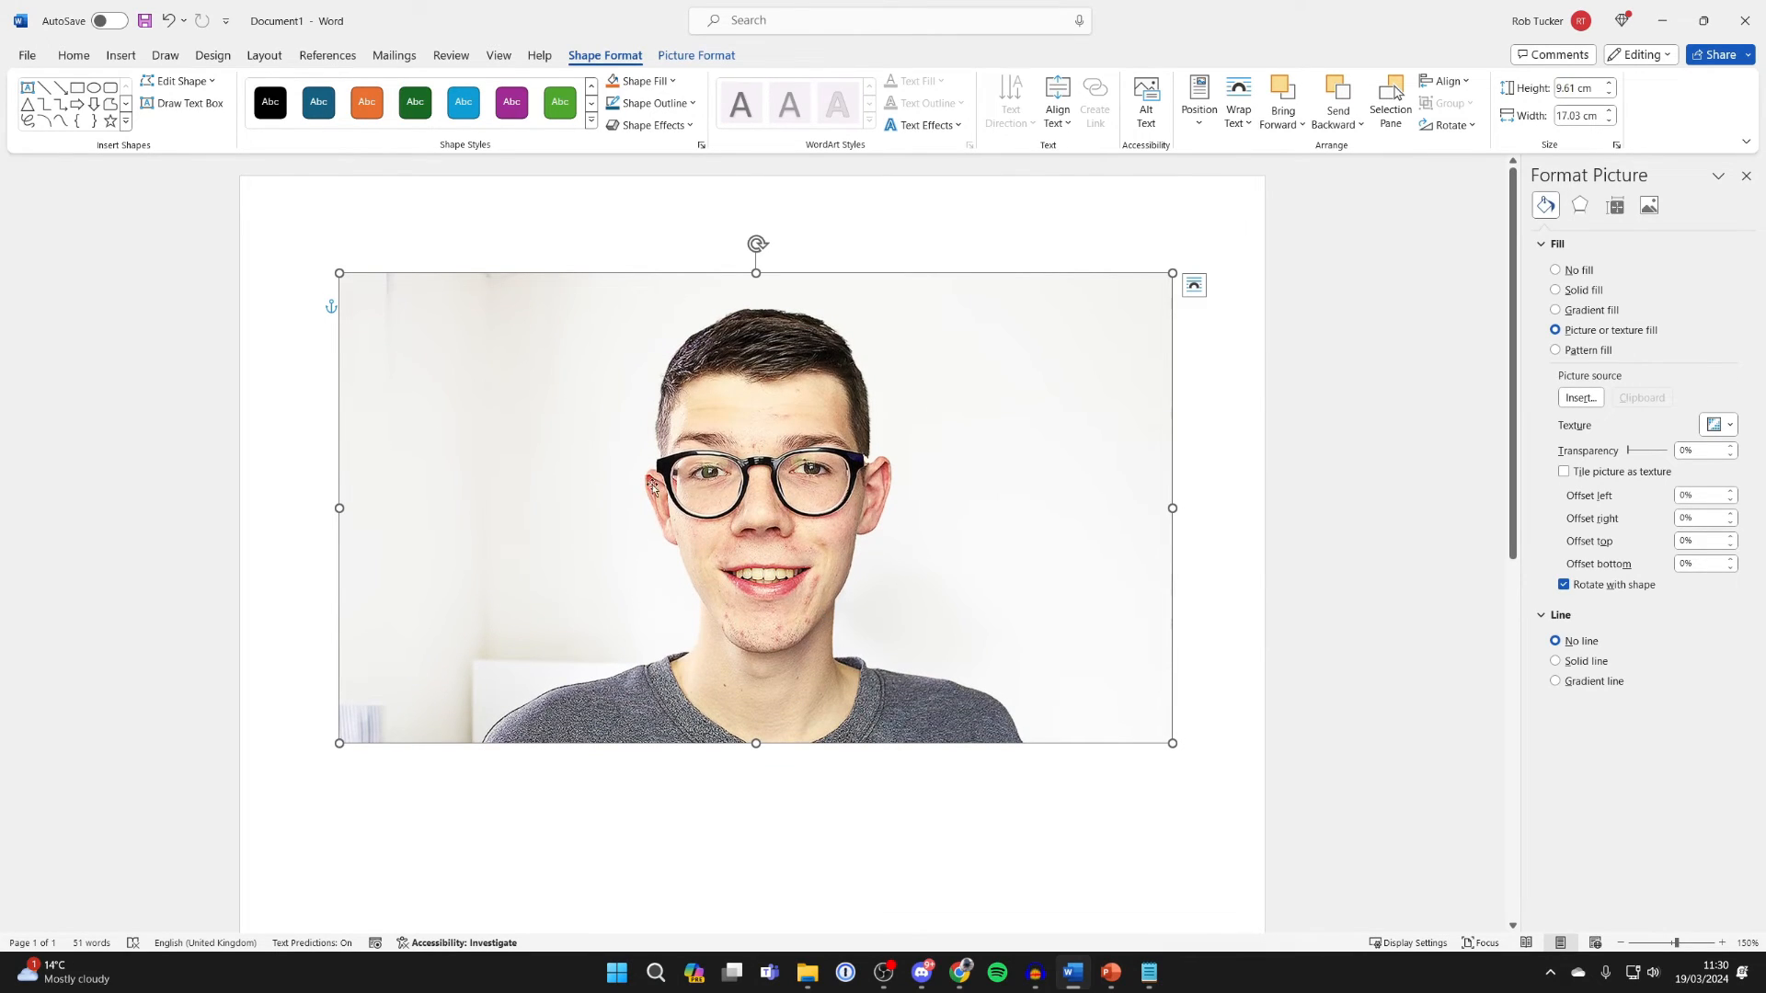
mouse_move(1358, 408)
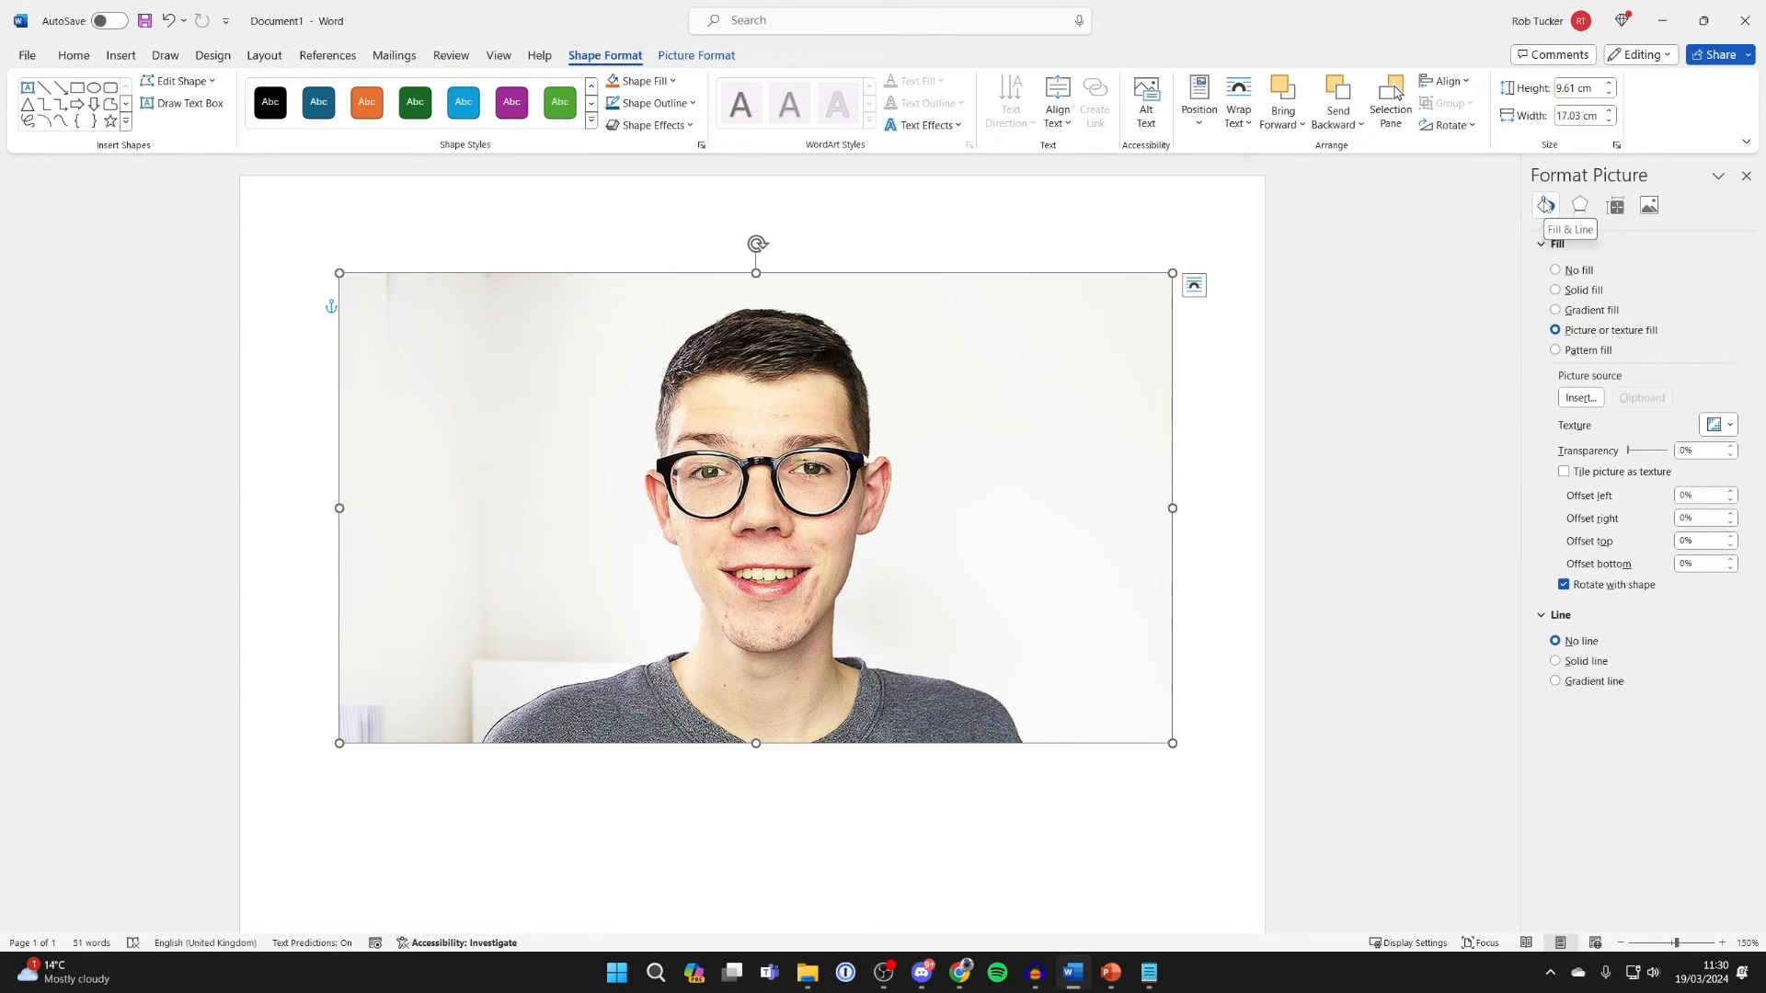
Step: Drag the fill Transparency slider up to 100% so the paragraph shows through the photo
drag(1644, 450, 1630, 451)
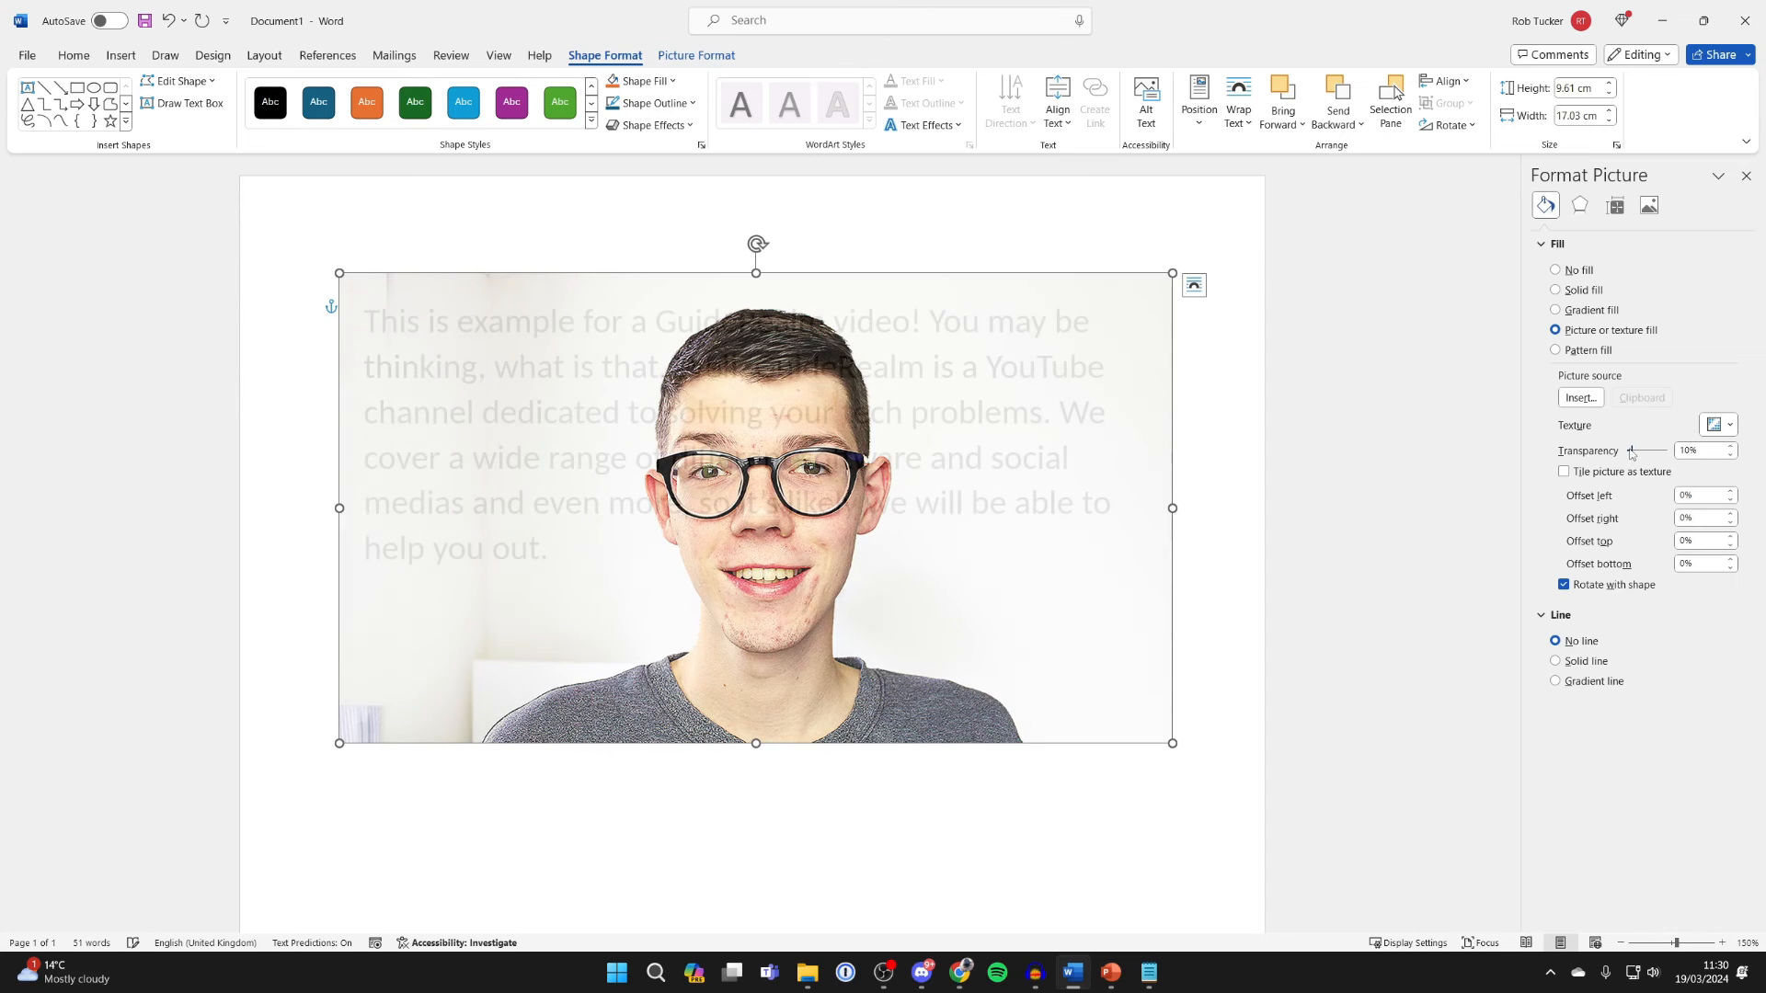
drag(1628, 450, 1653, 450)
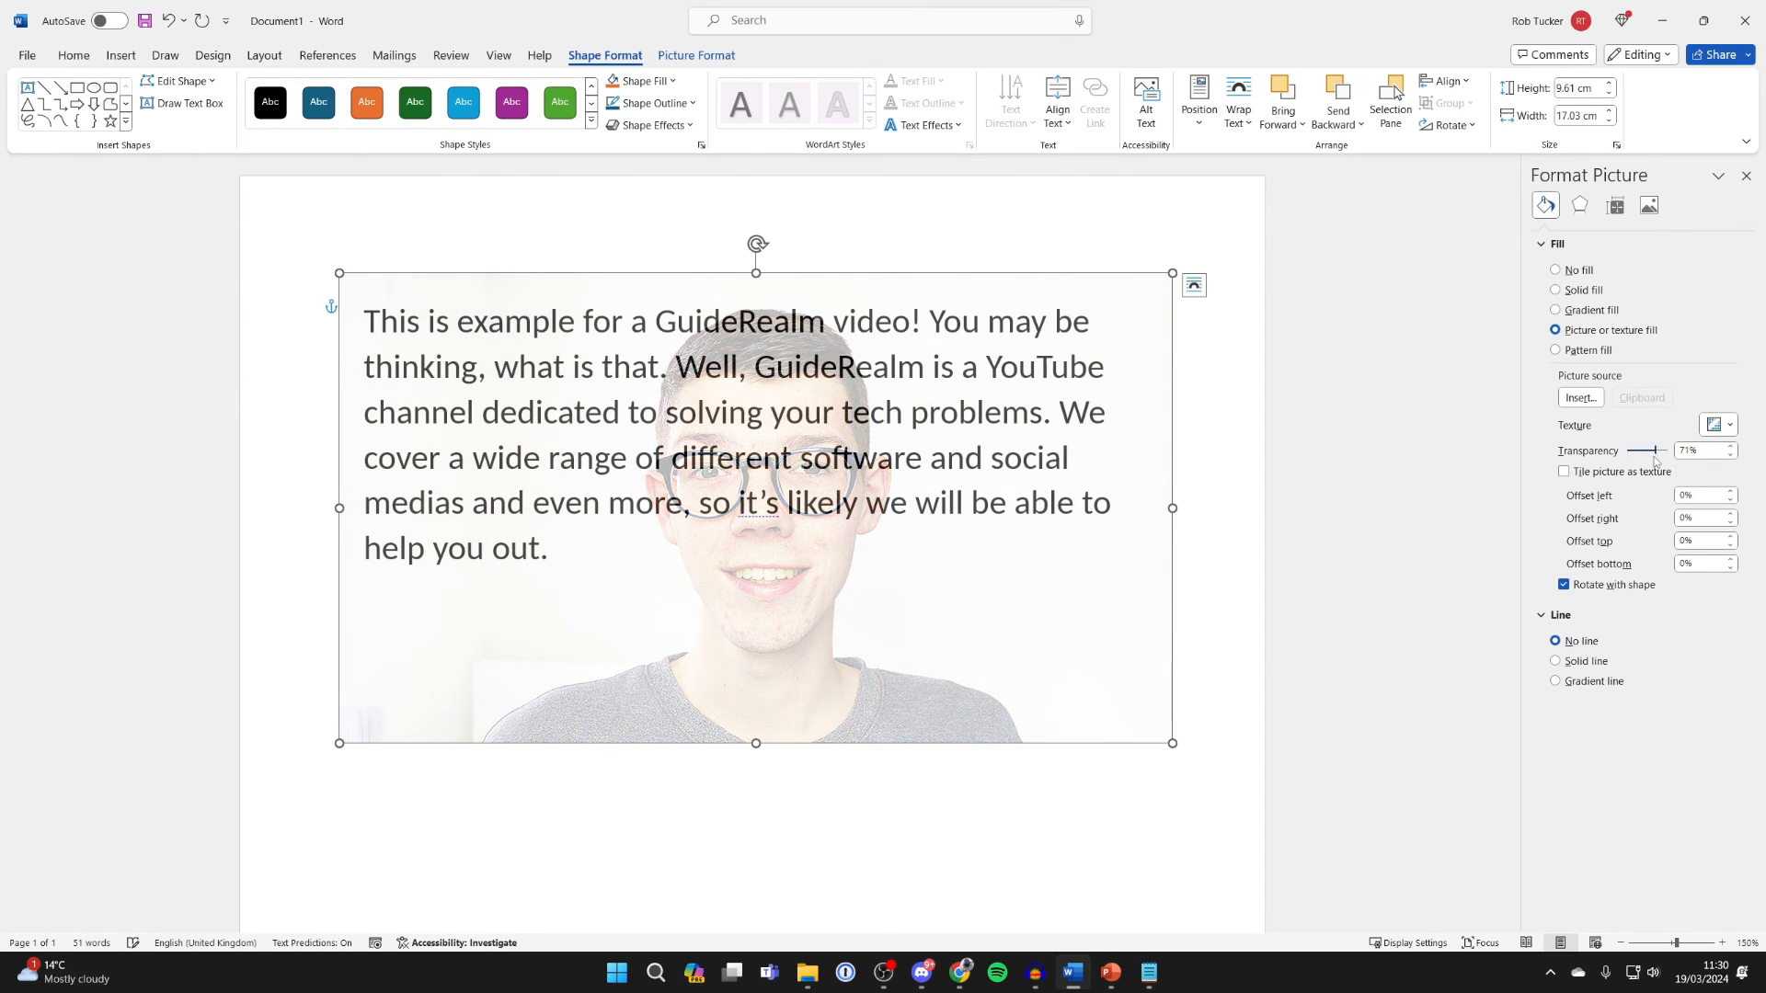
drag(1648, 451, 1665, 450)
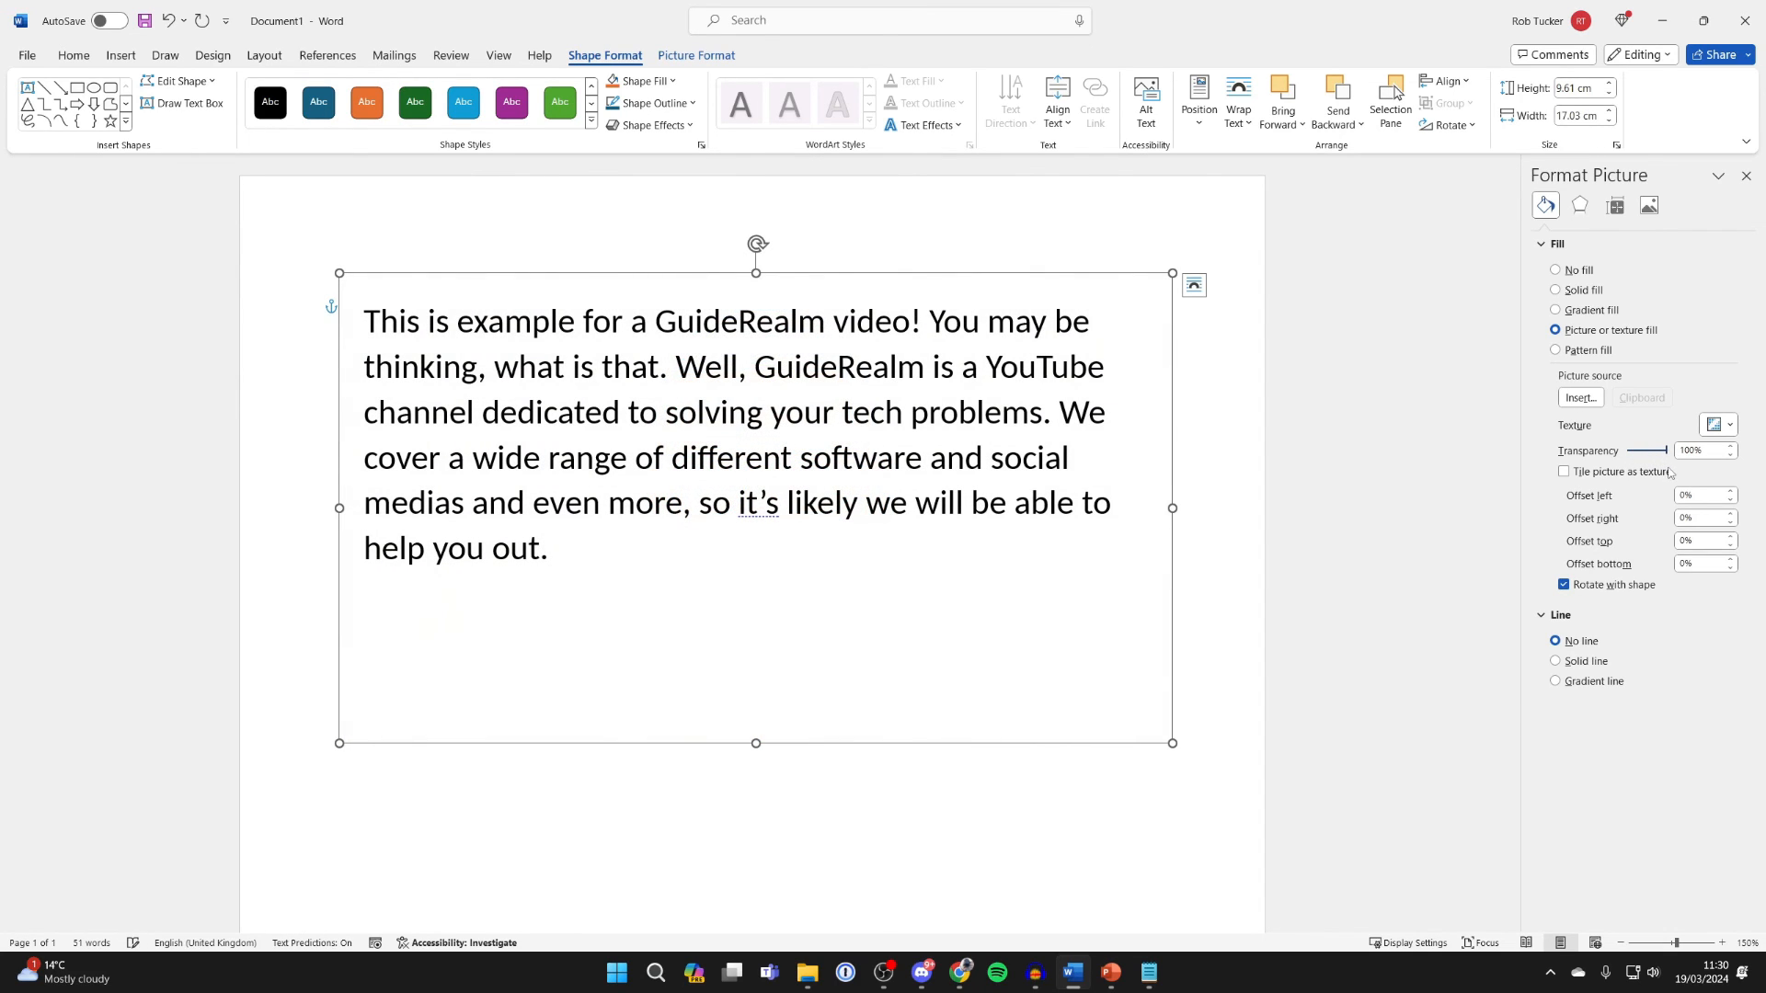